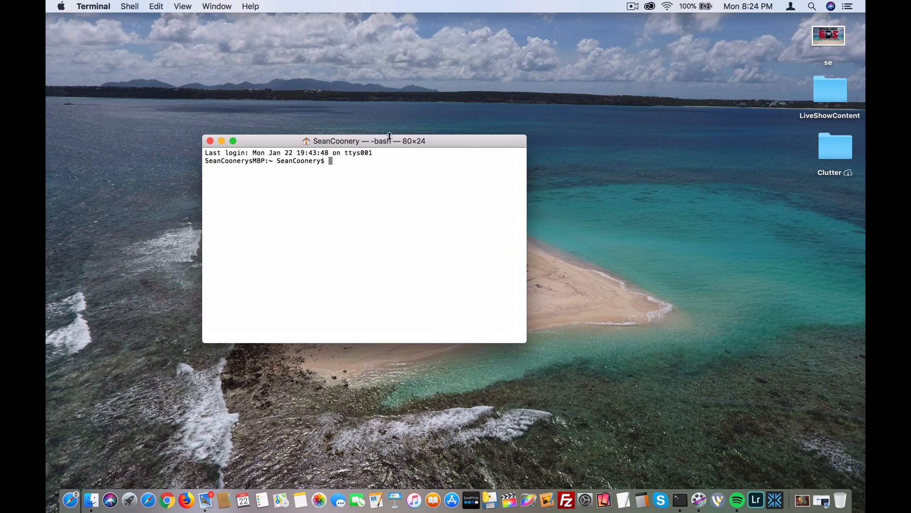
# - Move the Terminal window and enter diskutil list to show all attached disks
pyautogui.moveTo(389, 140); pyautogui.dragTo(396, 191)
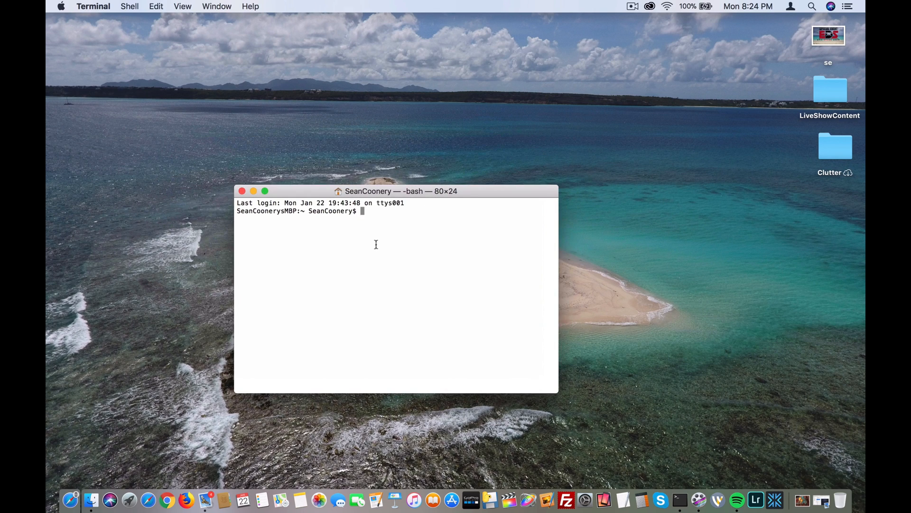
pyautogui.write('d')
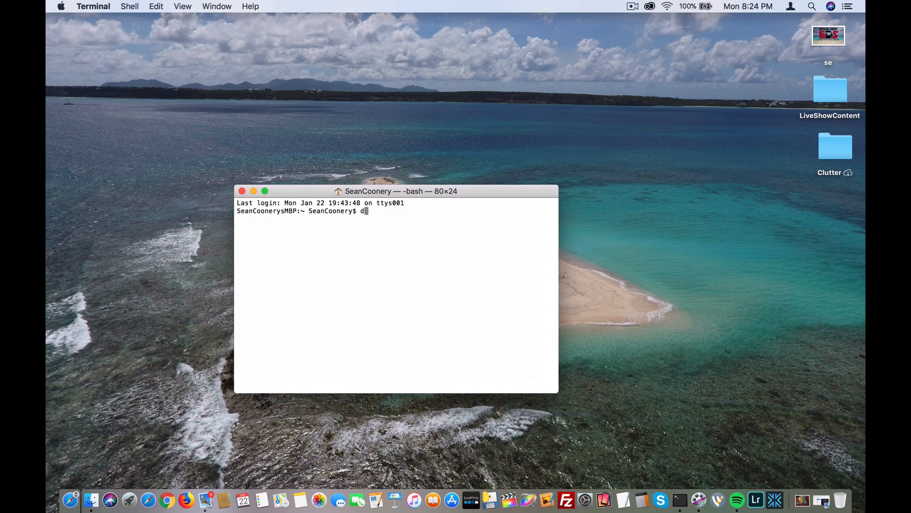
pyautogui.write('iskutil list')
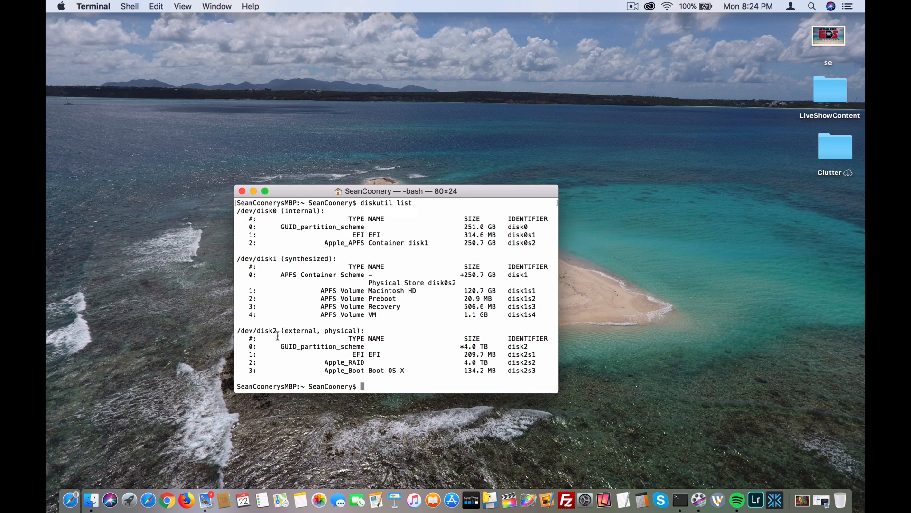
pyautogui.doubleClick(247, 330)
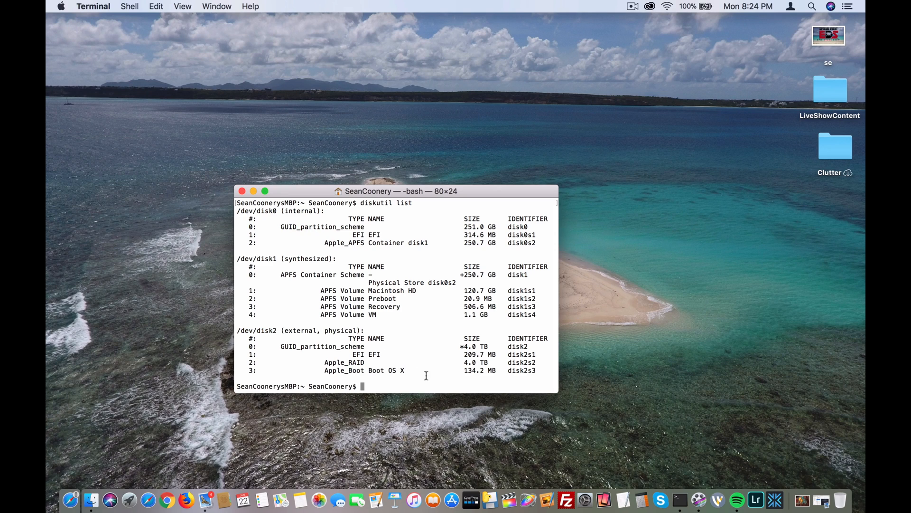
pyautogui.moveTo(435, 366)
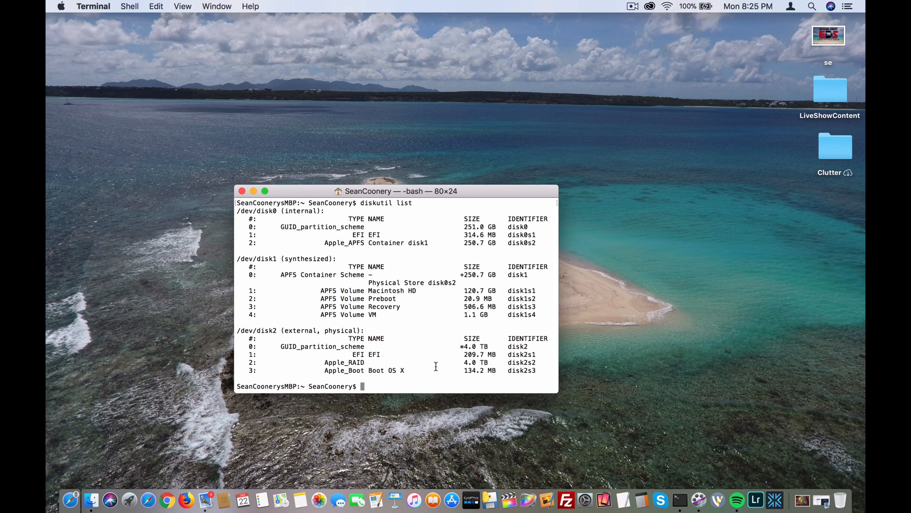
# - Type 'diskutil eraseDisk JHFS+ Untitled disk2' at the prompt without running it
pyautogui.write('disk')
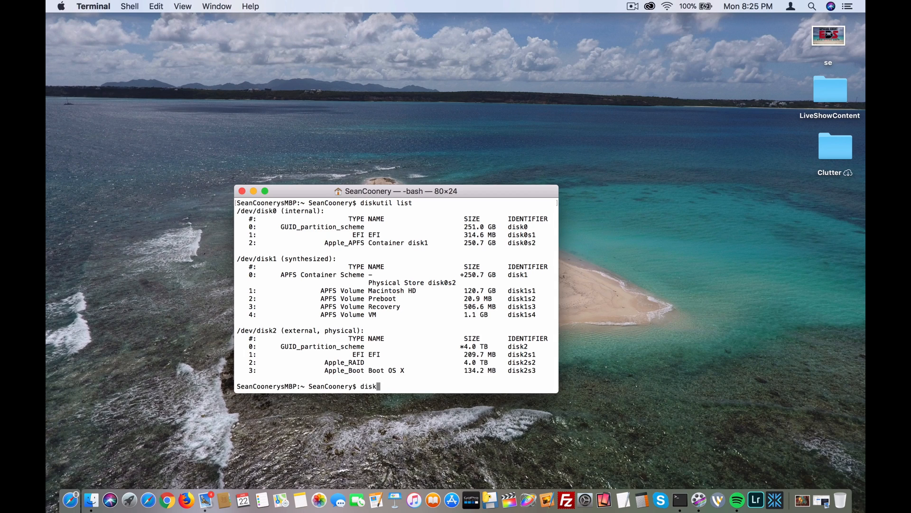
pyautogui.write('util')
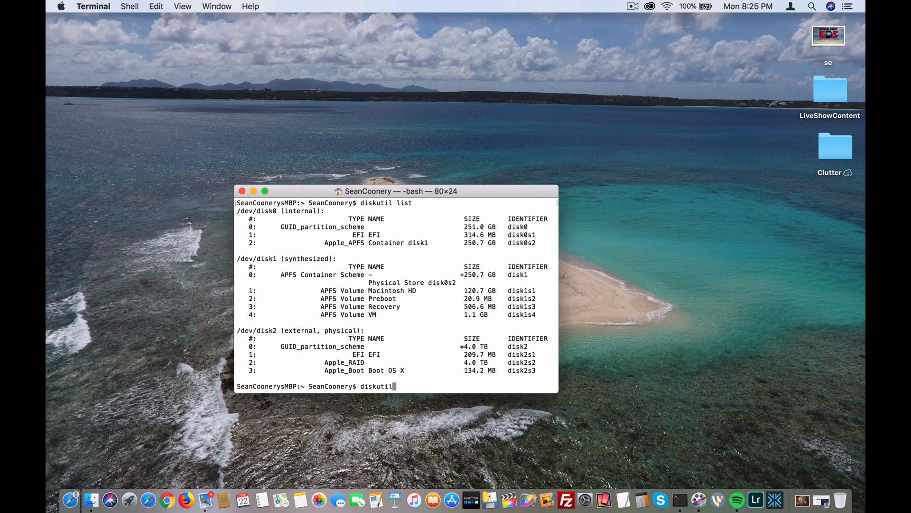
pyautogui.write('eras')
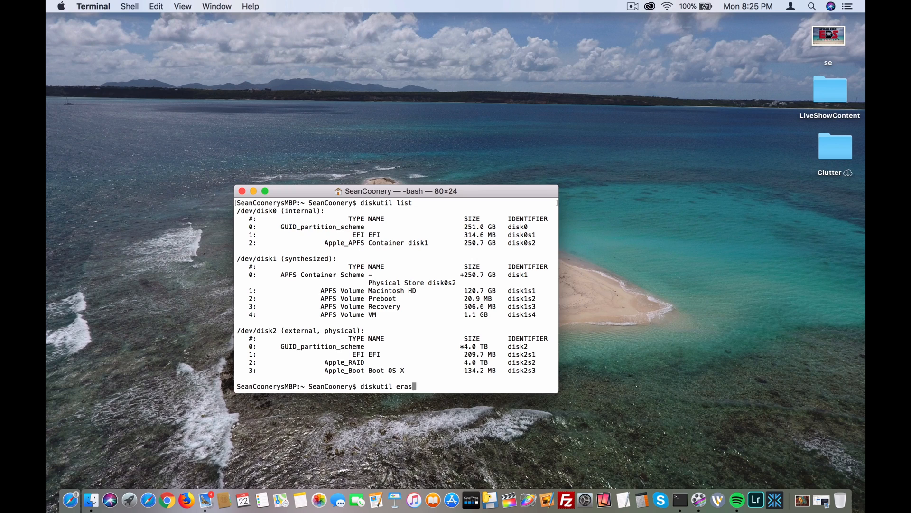
pyautogui.write('eDisk')
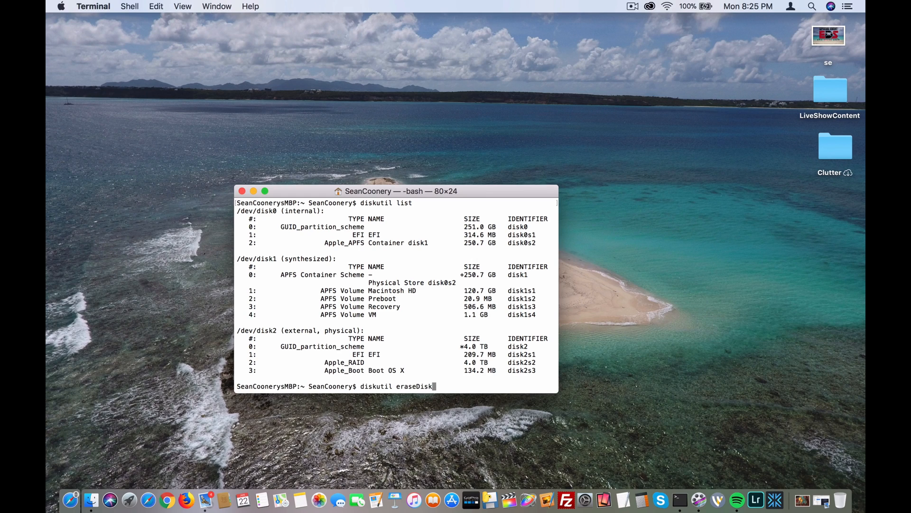
pyautogui.write('J')
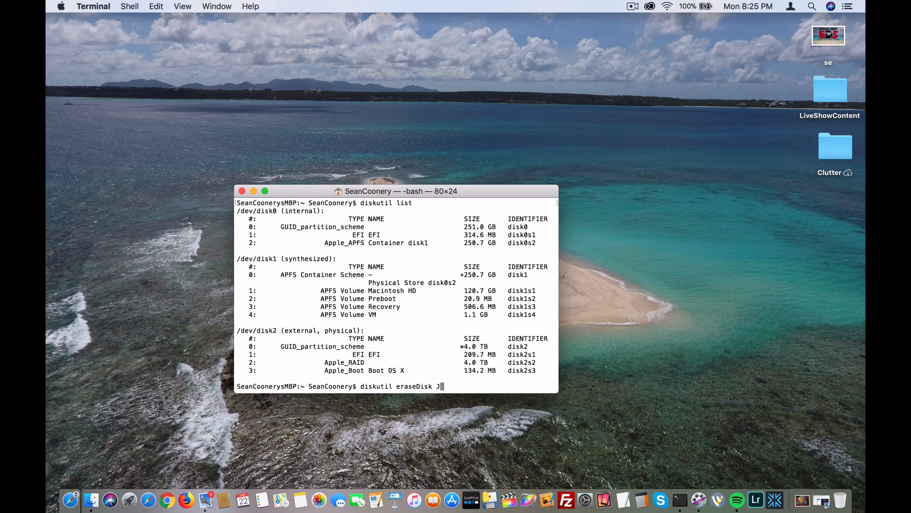
pyautogui.write('HFS')
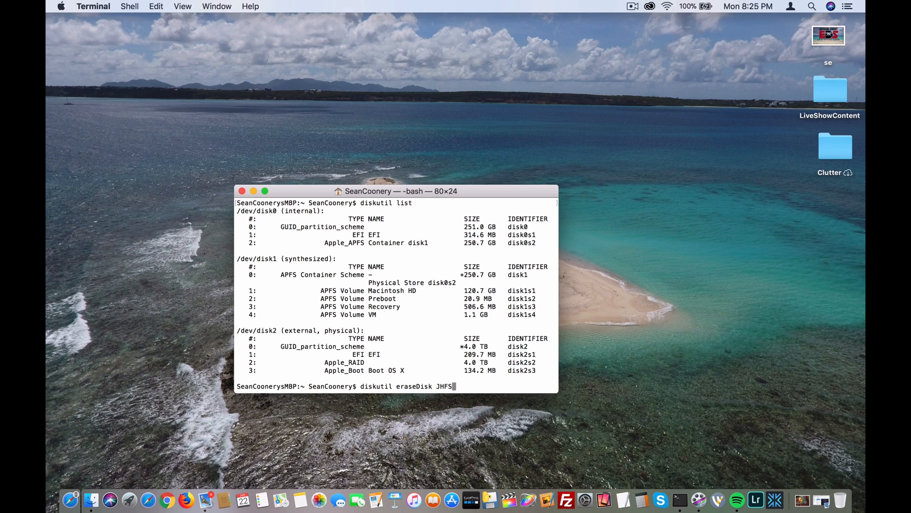
pyautogui.write('+')
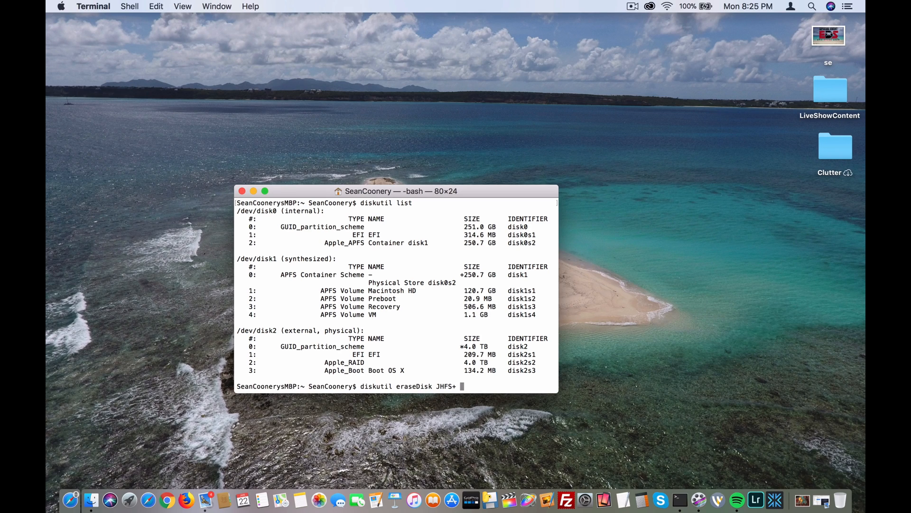
pyautogui.write('Untitled')
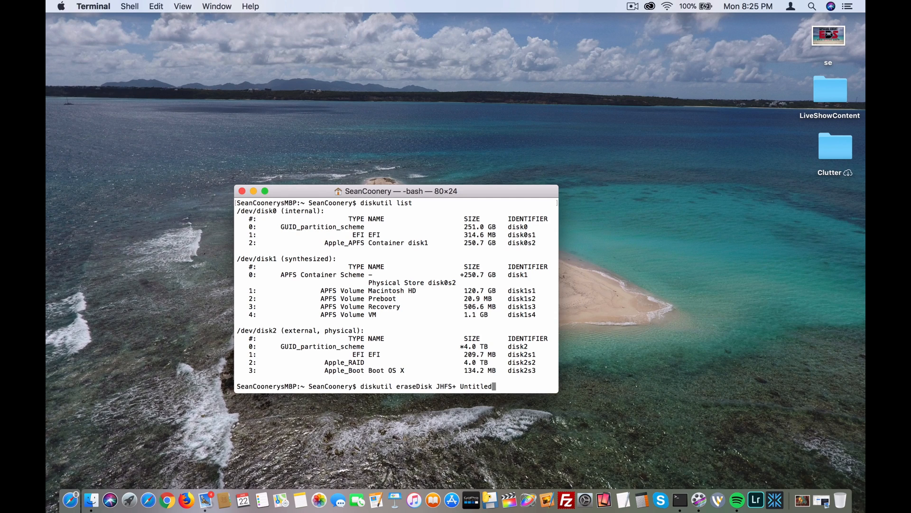
pyautogui.write('d')
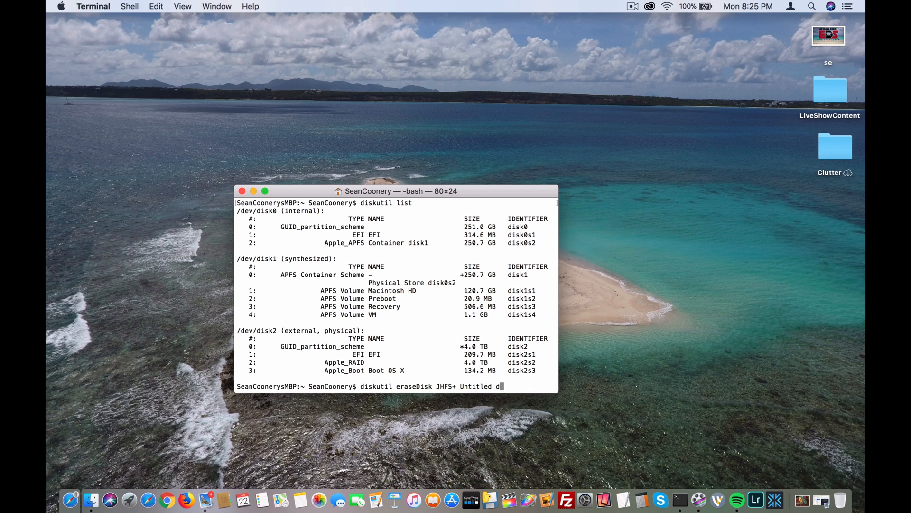
pyautogui.write('isk2')
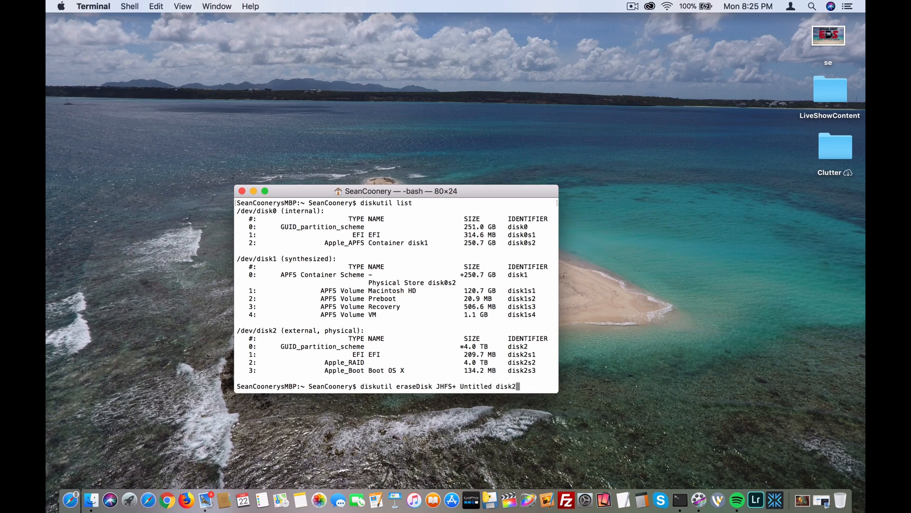
pyautogui.moveTo(281, 320)
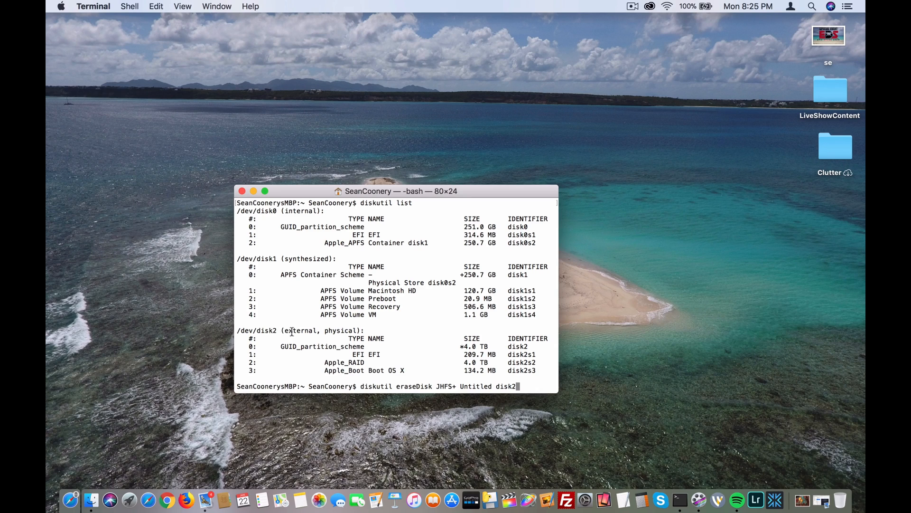
pyautogui.moveTo(276, 330)
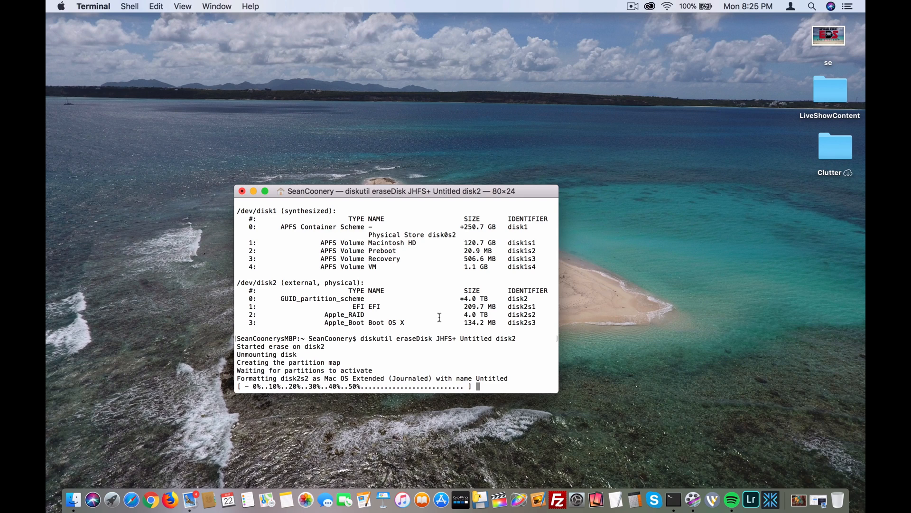
pyautogui.moveTo(471, 338)
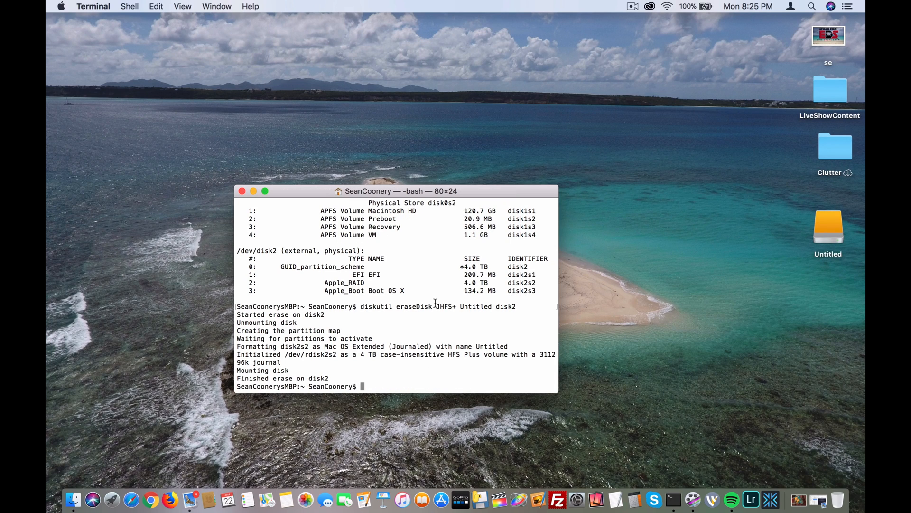
# - Select the newly mounted Untitled drive on the desktop after the erase finishes
pyautogui.click(828, 229)
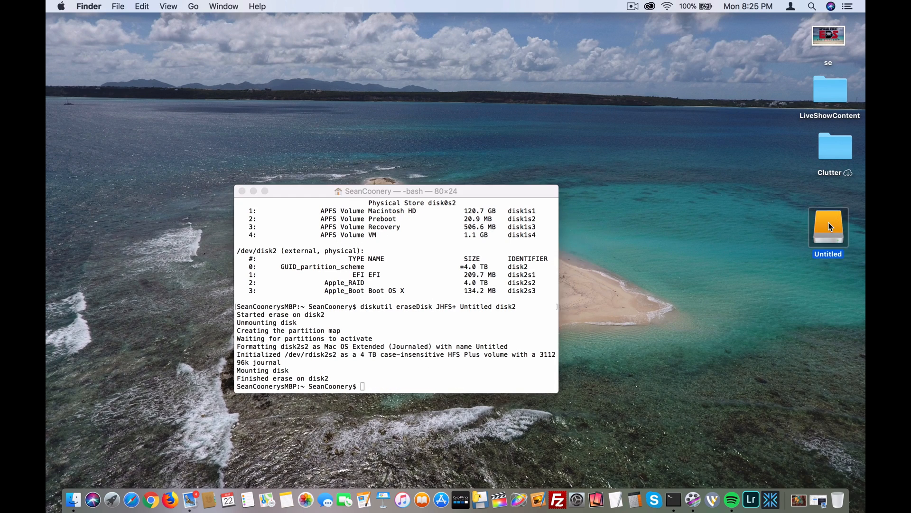
# - Drag Untitled left and check its Get Info: 4 TB Mac OS Extended (Journaled)
pyautogui.moveTo(828, 227); pyautogui.dragTo(710, 226)
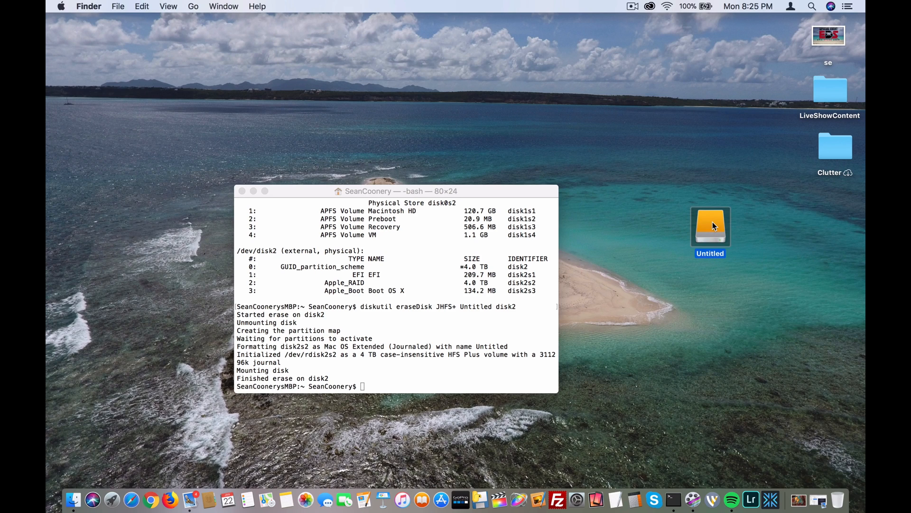
pyautogui.rightClick(711, 227)
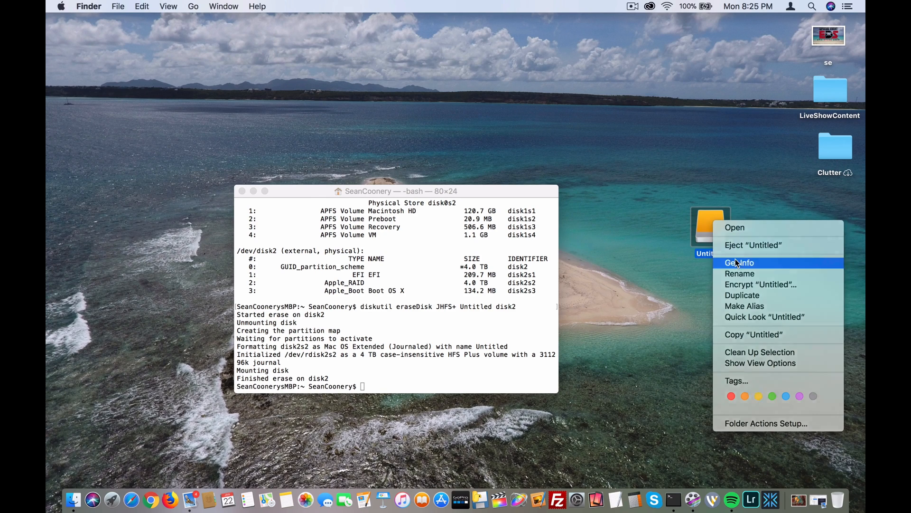
pyautogui.click(739, 262)
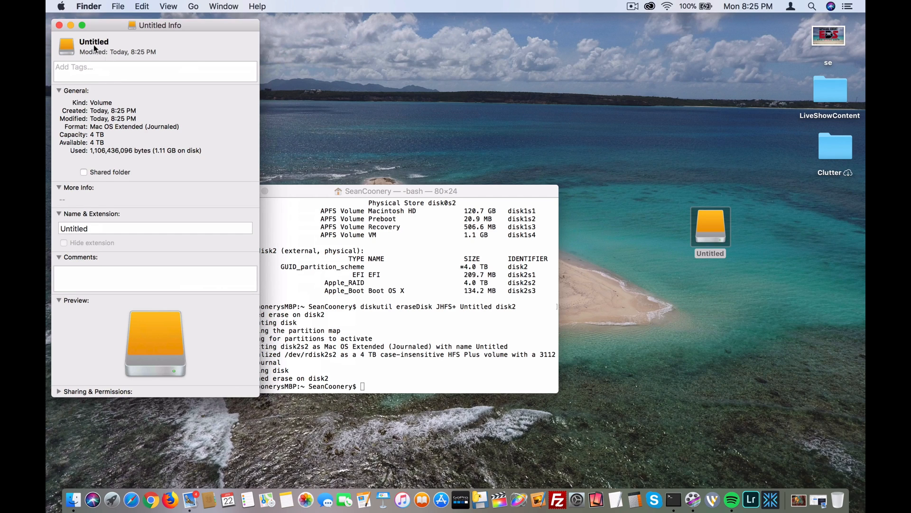
pyautogui.click(58, 25)
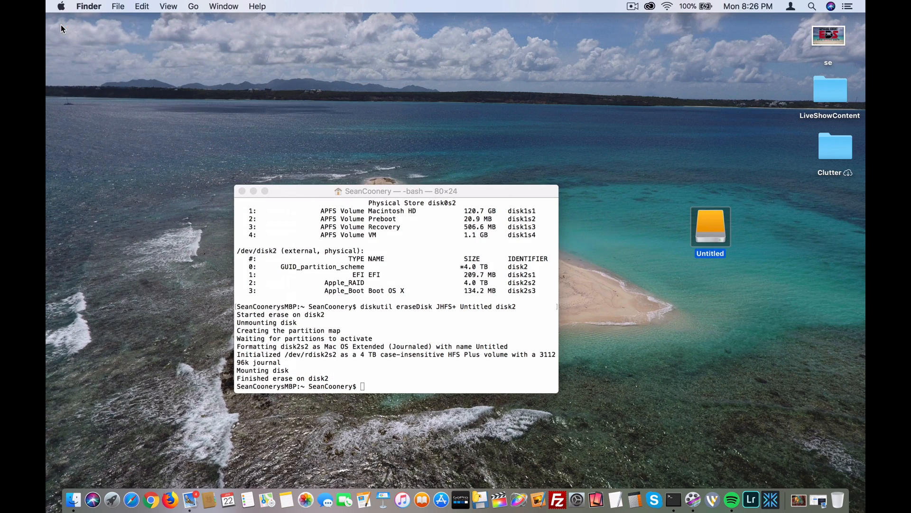
pyautogui.moveTo(684, 189)
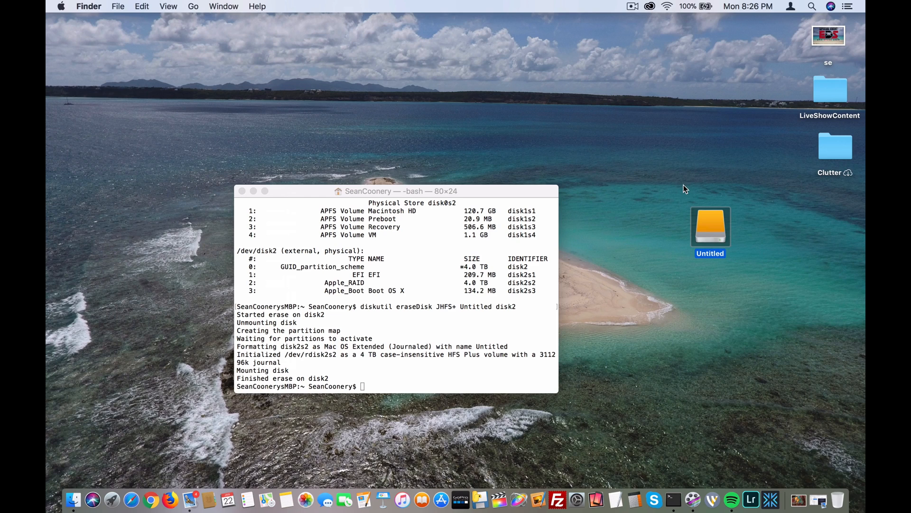
pyautogui.moveTo(736, 304)
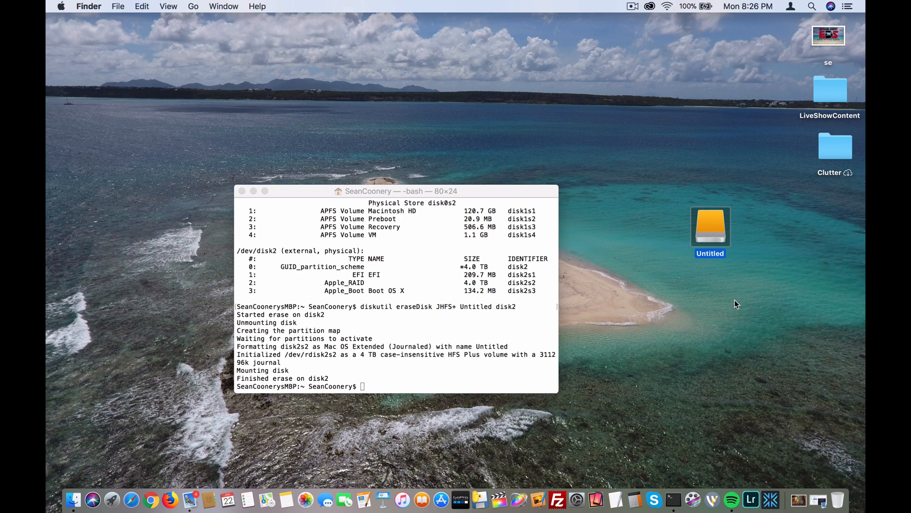
pyautogui.moveTo(453, 231)
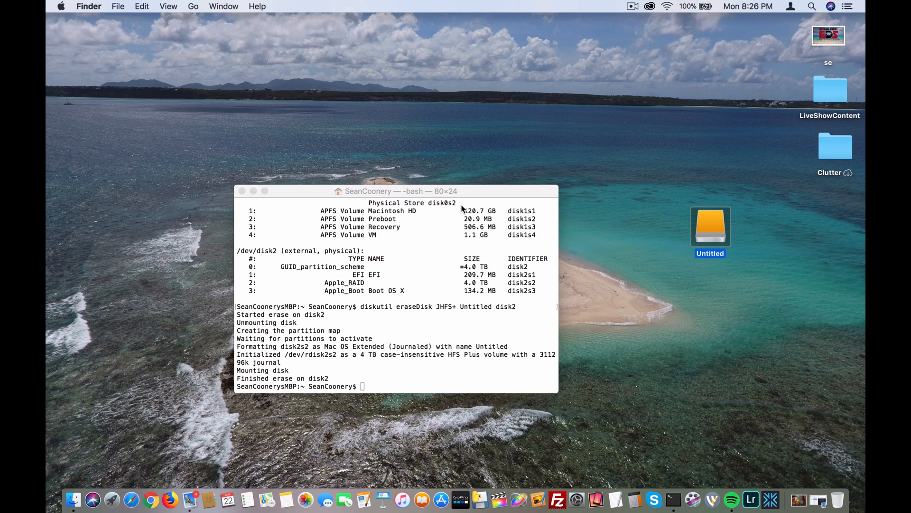
pyautogui.moveTo(448, 269)
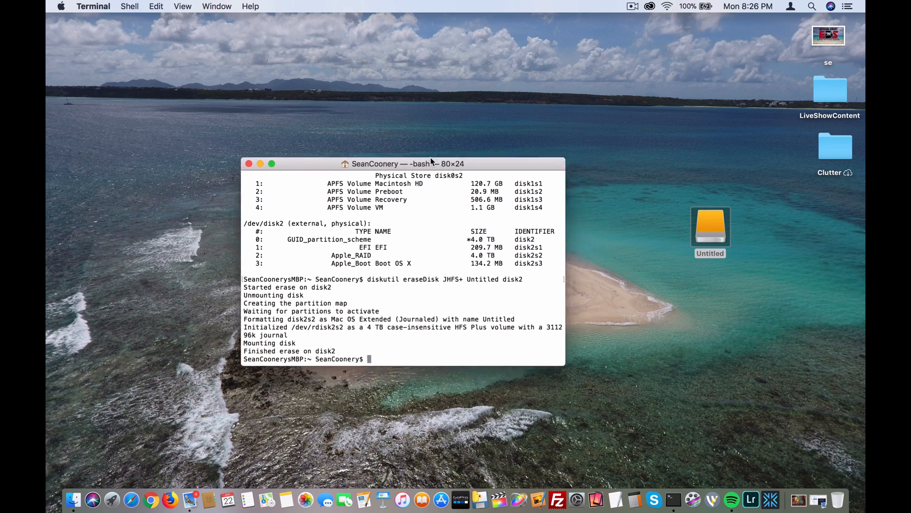
pyautogui.moveTo(430, 163); pyautogui.dragTo(438, 141)
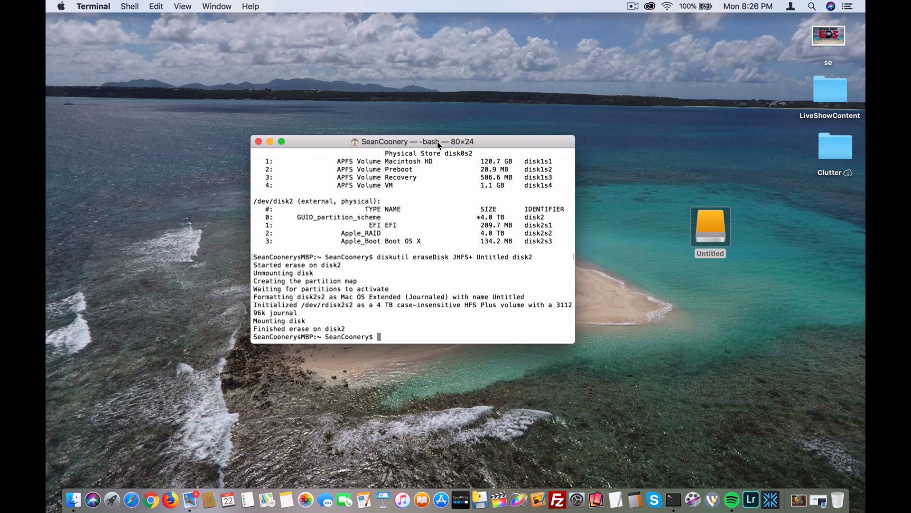
pyautogui.moveTo(644, 5)
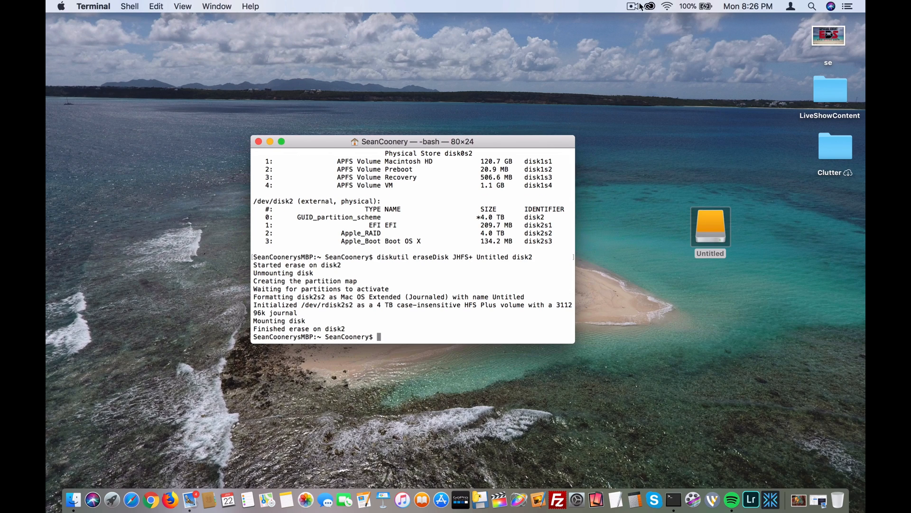